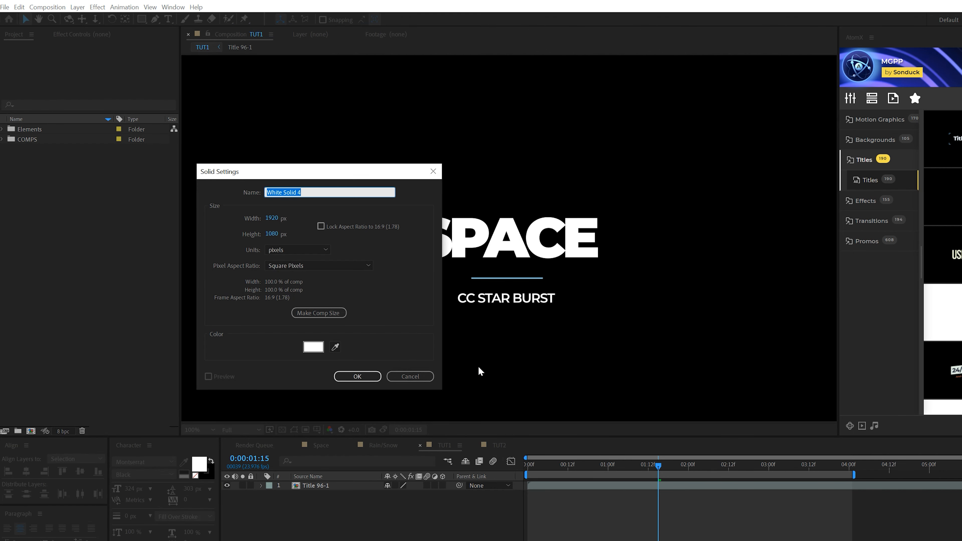
- Add a white solid over the SPACE title and apply CC Star Burst to it
click(313, 347)
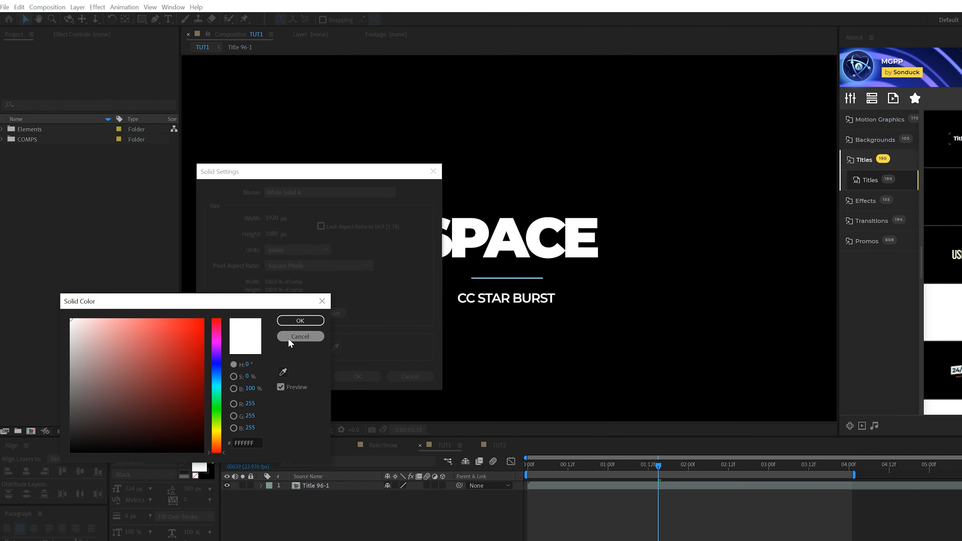
click(301, 320)
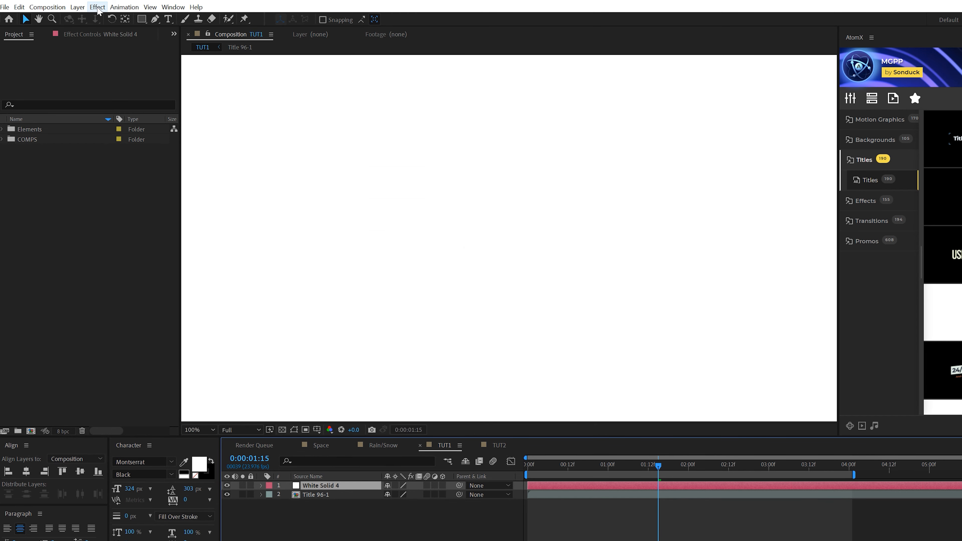
click(97, 7)
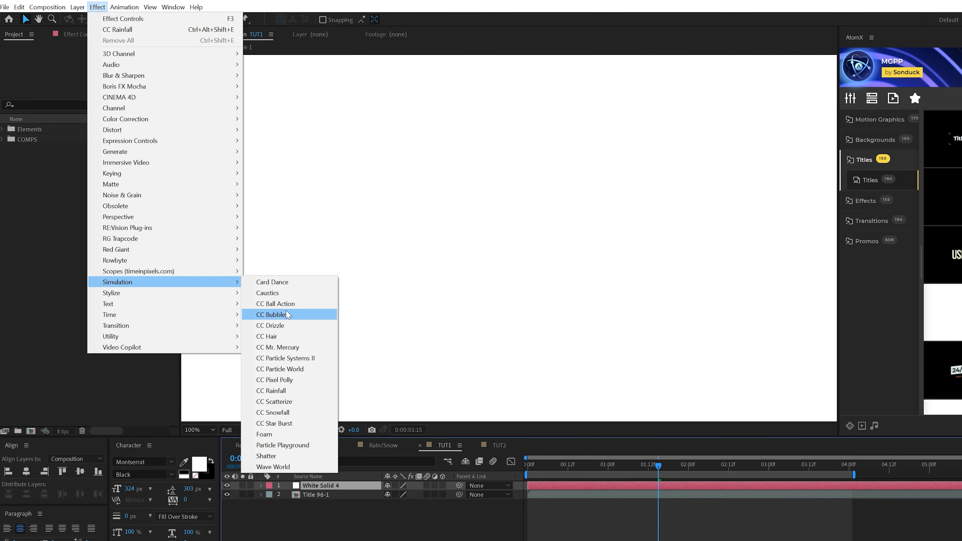
click(275, 423)
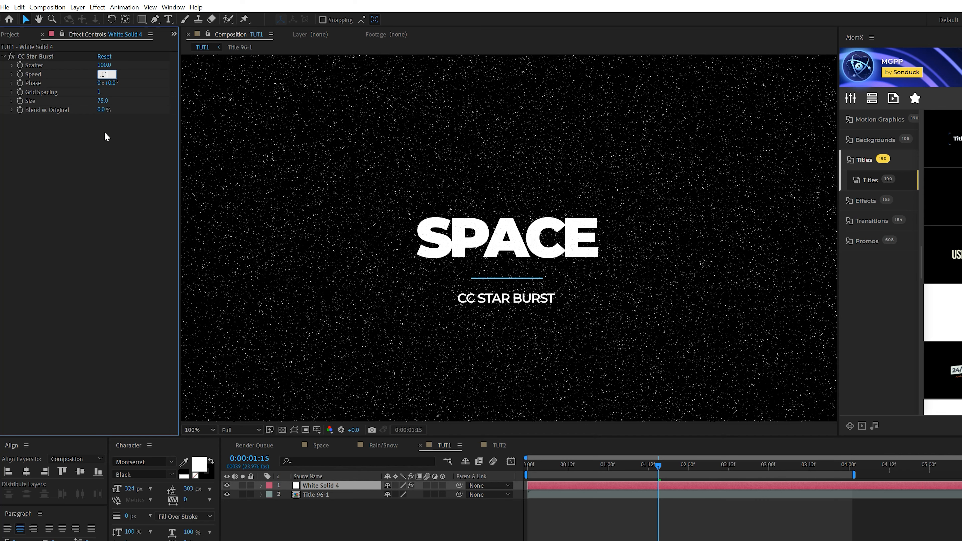
- Set Star Burst speed to 0.13 and raise scatter to about 258
text(0.13)
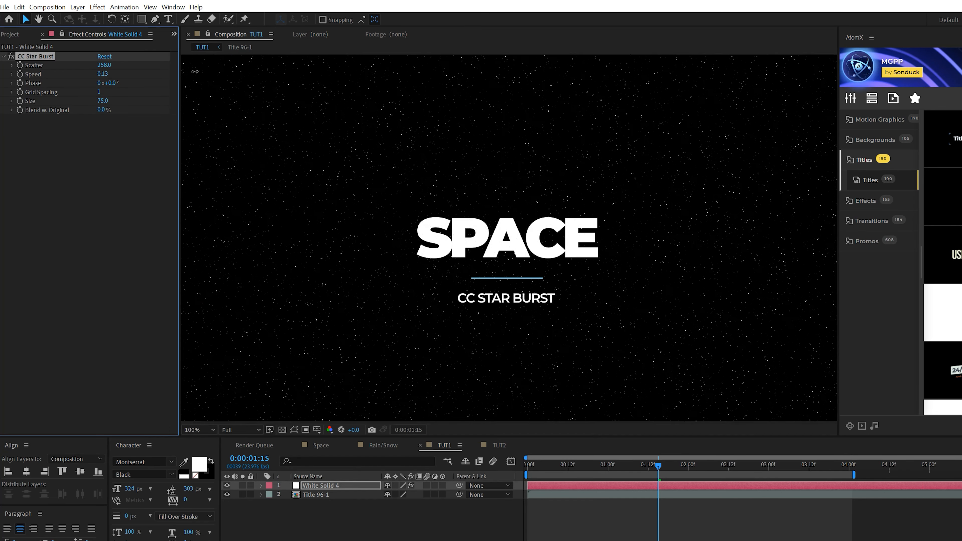
drag(103, 65, 122, 65)
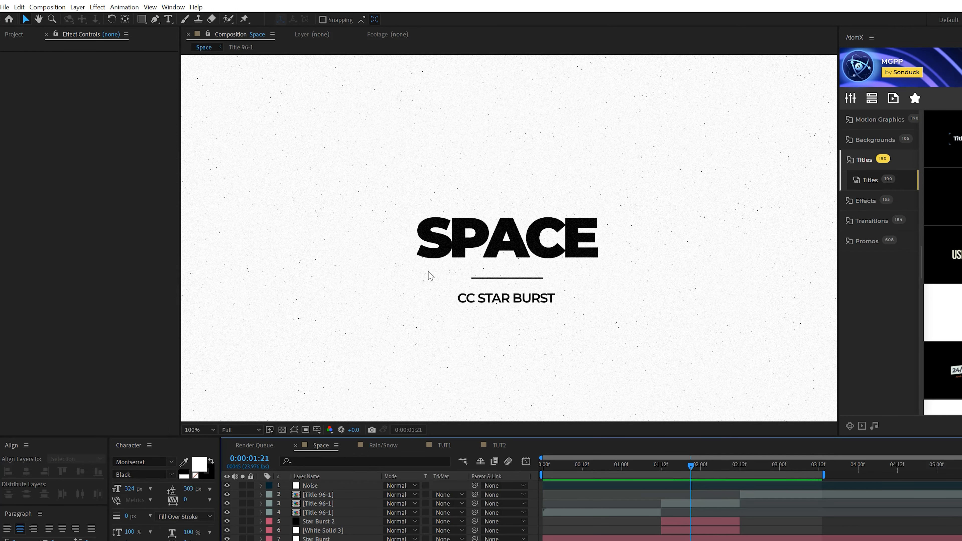
- Switch to the LIGHT title composition with its black solid
click(441, 445)
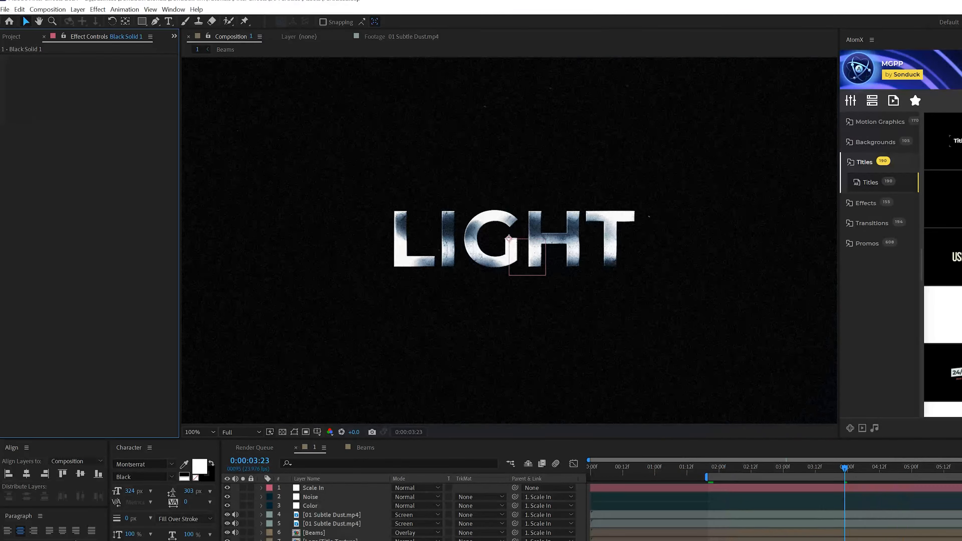
- Apply CC Particle World to Black Solid 1 so sparks spray around LIGHT
click(97, 9)
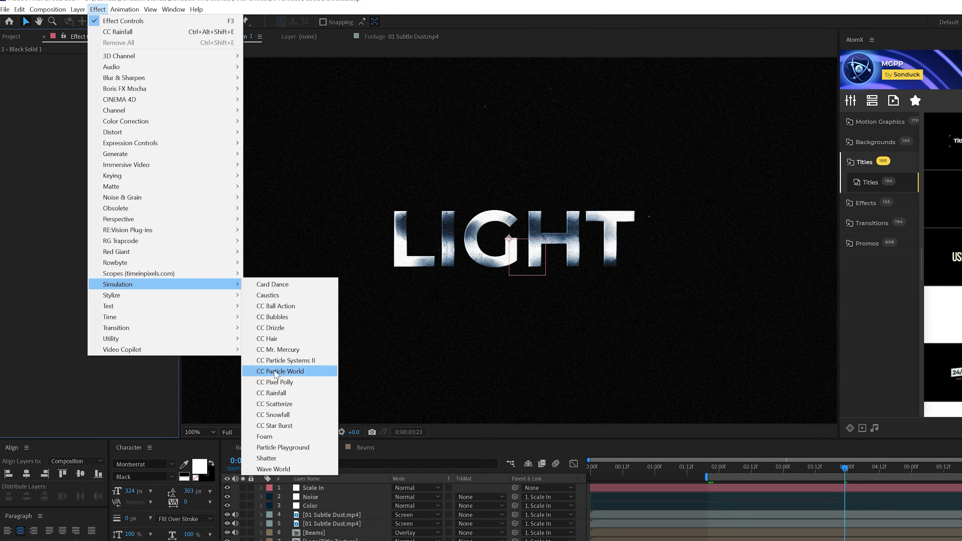
click(282, 371)
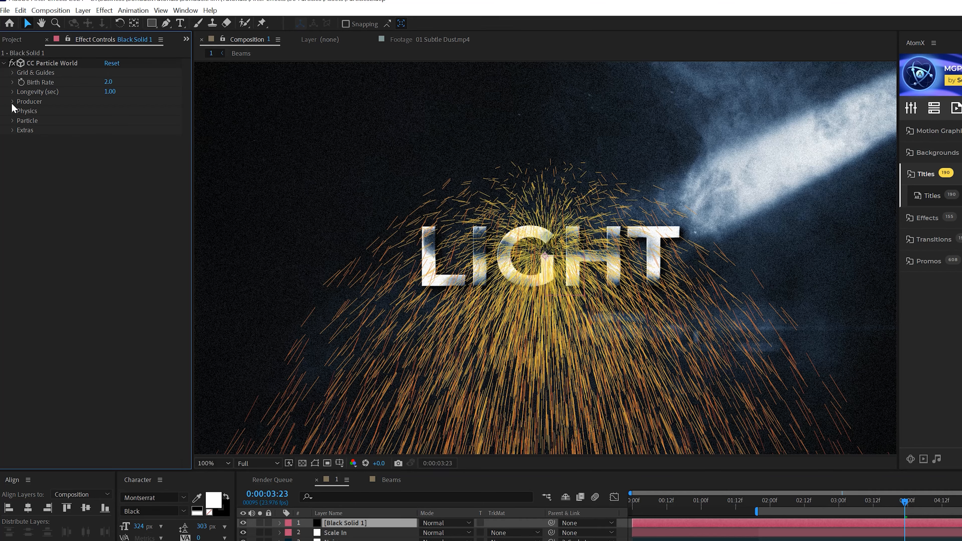
- Lower the Producer Position Y from -0.22 to 0.04 so sparks emit under the title
click(12, 102)
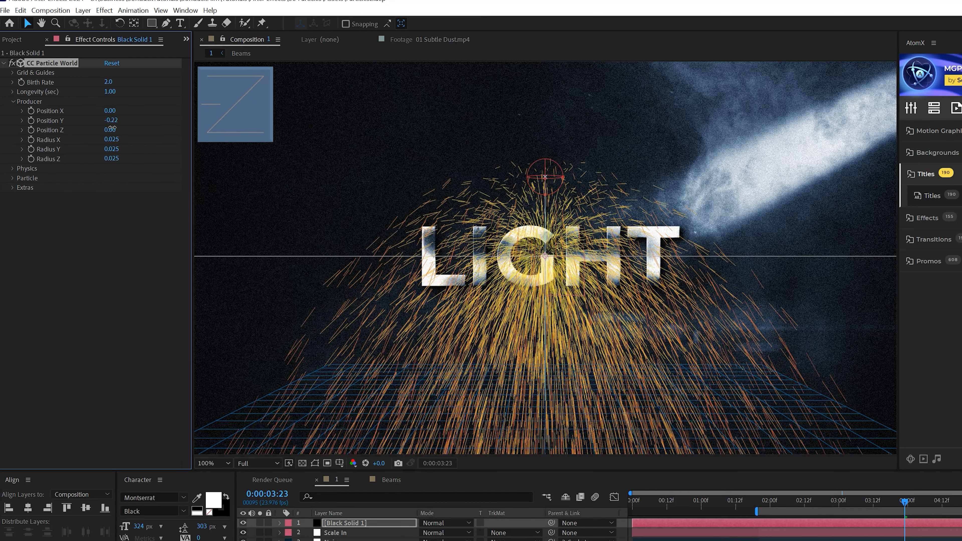
drag(111, 120, 114, 119)
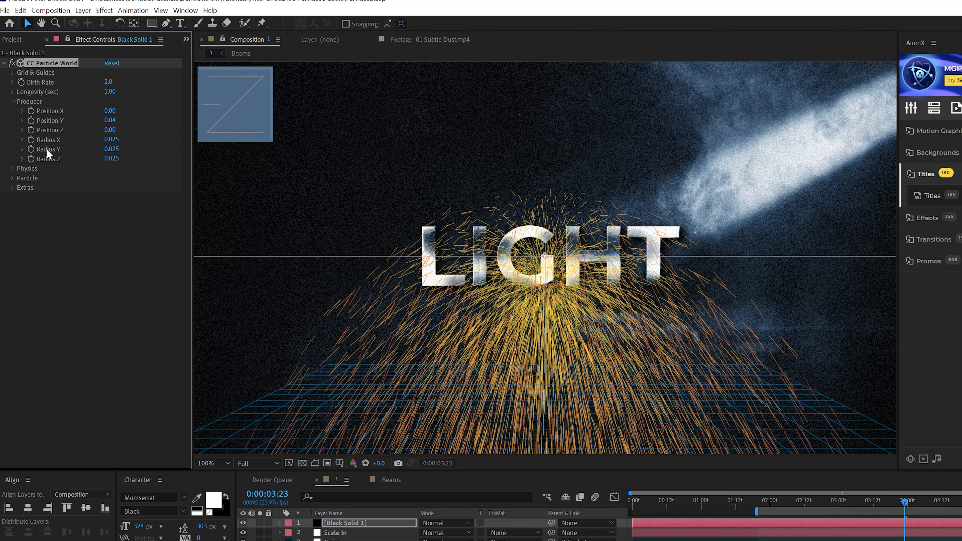
click(211, 463)
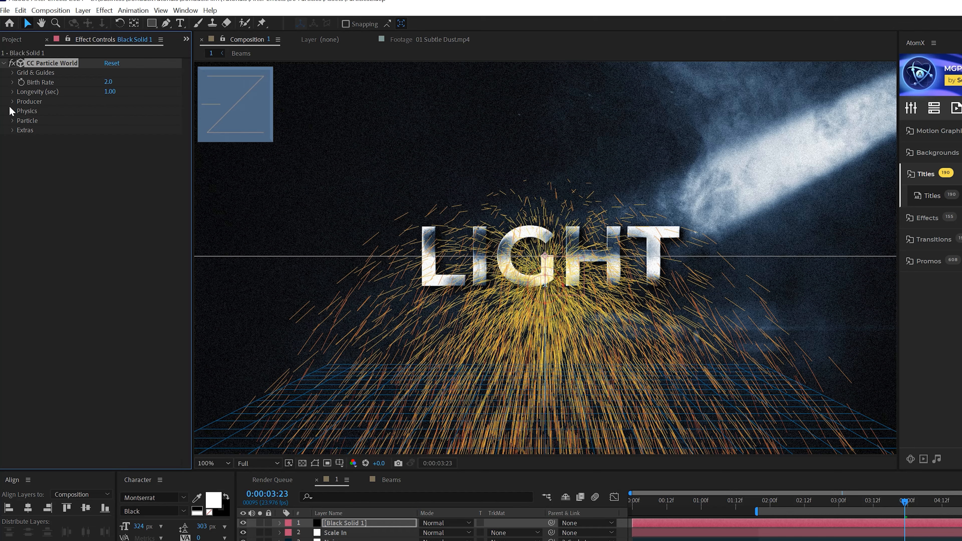
- Set the spark physics gravity to 0.070 with extra randomness 0
click(12, 112)
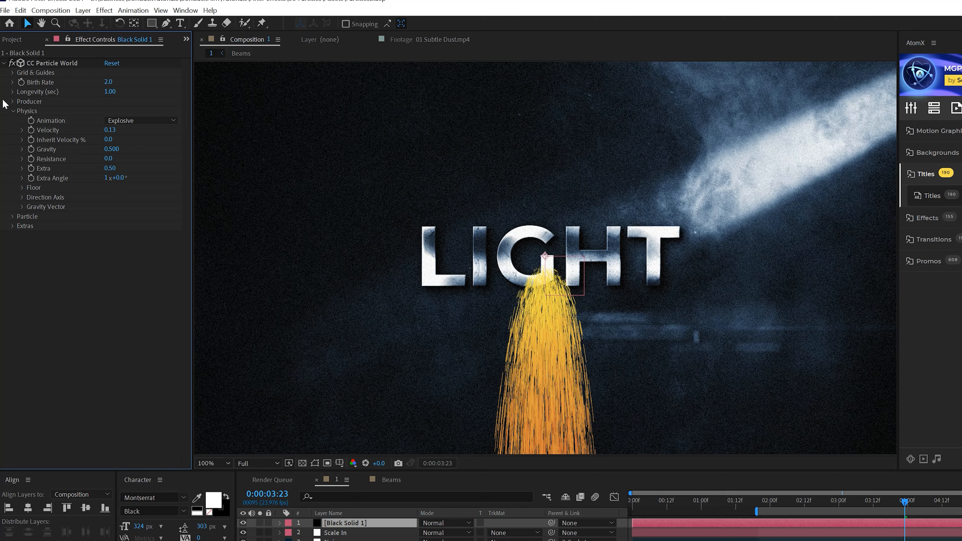
mouse_move(87, 152)
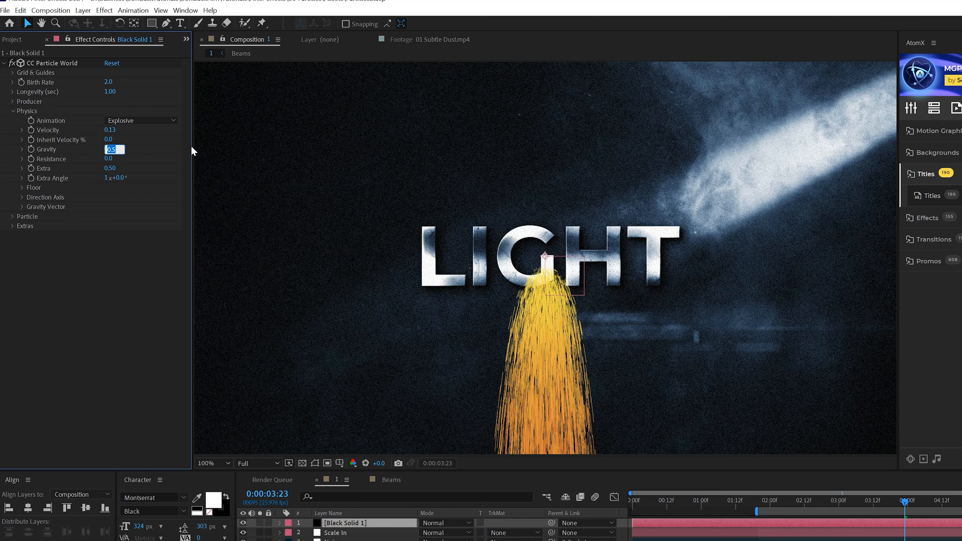
text(0.070)
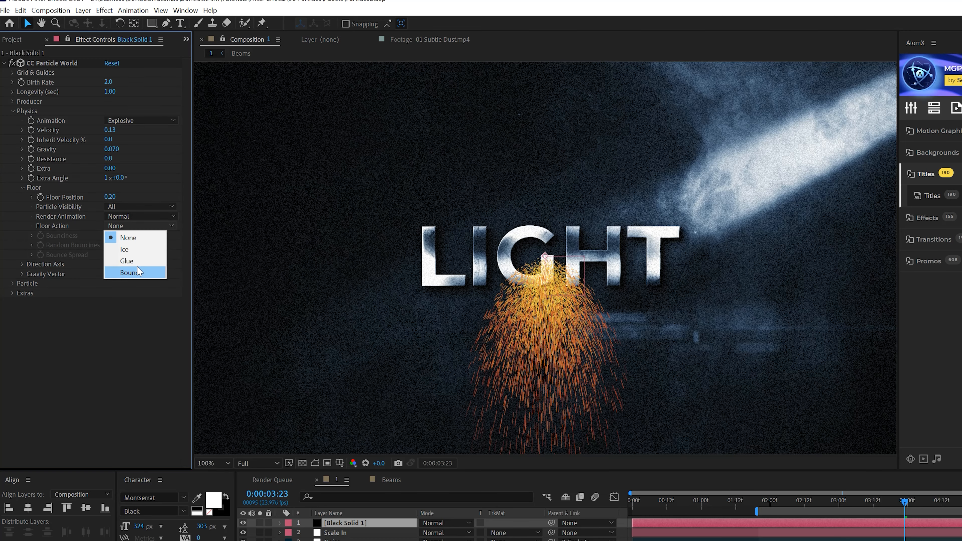
- Set Floor Action to Bounce with longevity 12, bounciness 48, random 50, spread 36
click(134, 273)
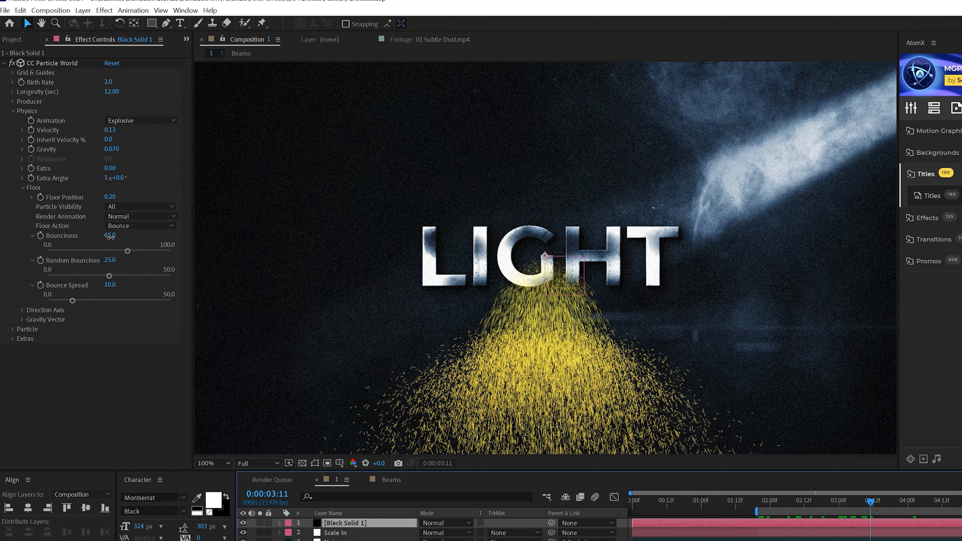
drag(127, 251, 107, 251)
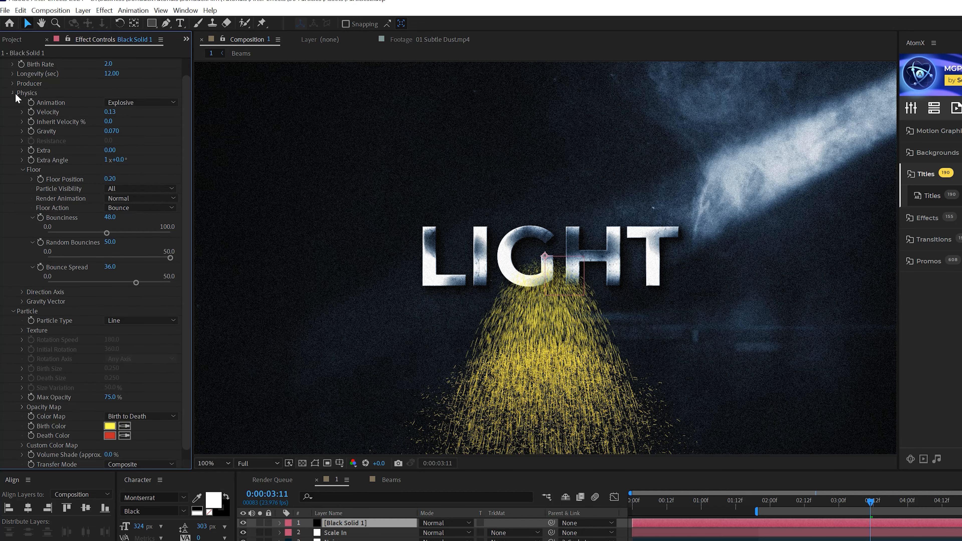
- Make the particles lines with a white birth colour and blue death colour at 75% opacity
click(12, 111)
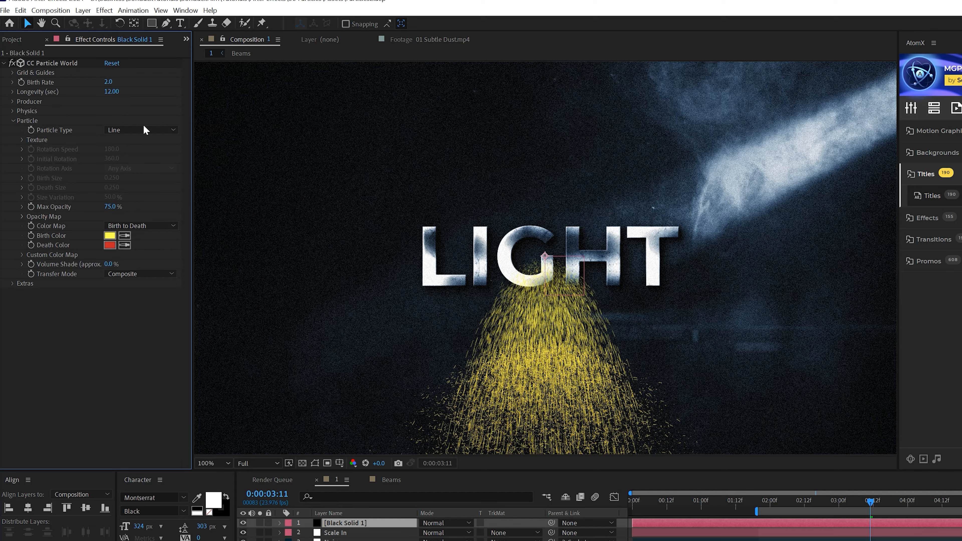
click(140, 129)
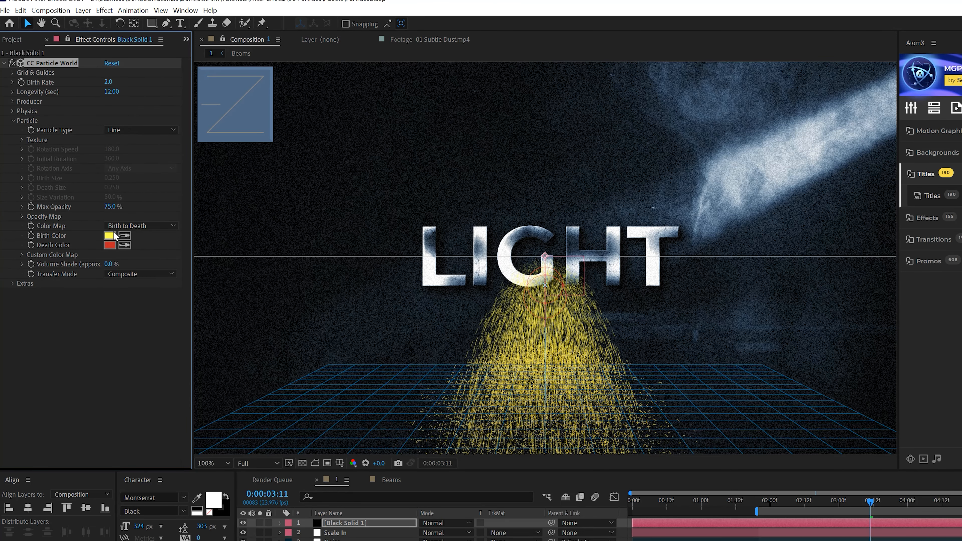
click(109, 235)
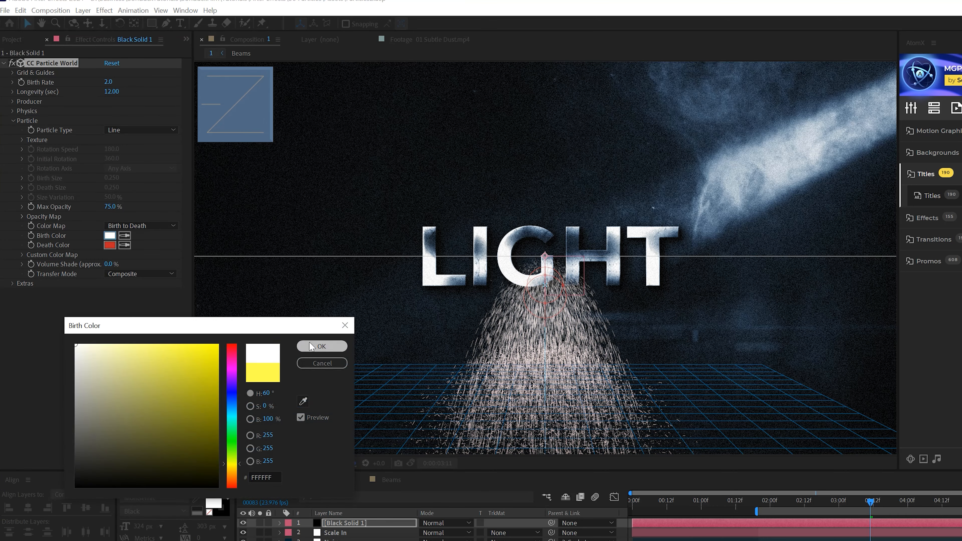
click(109, 245)
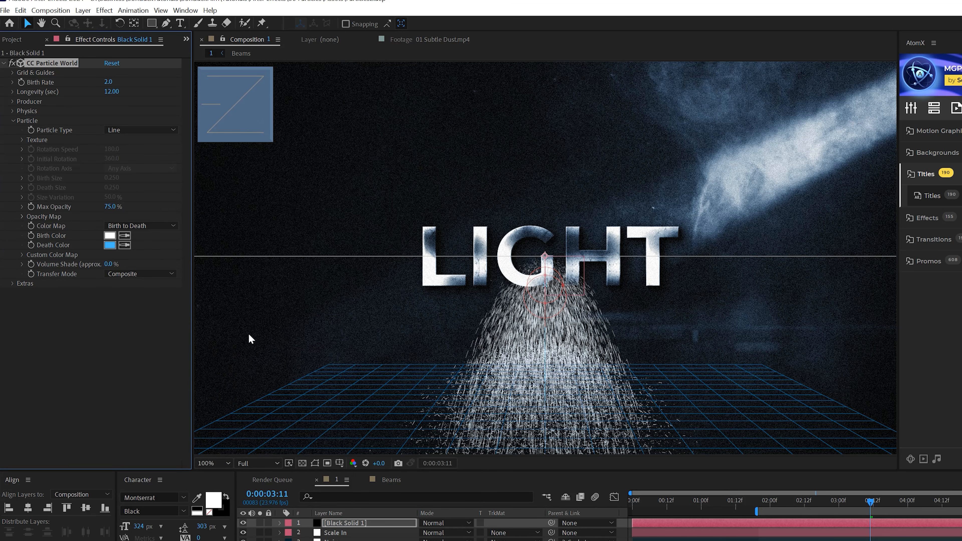
mouse_move(701, 500)
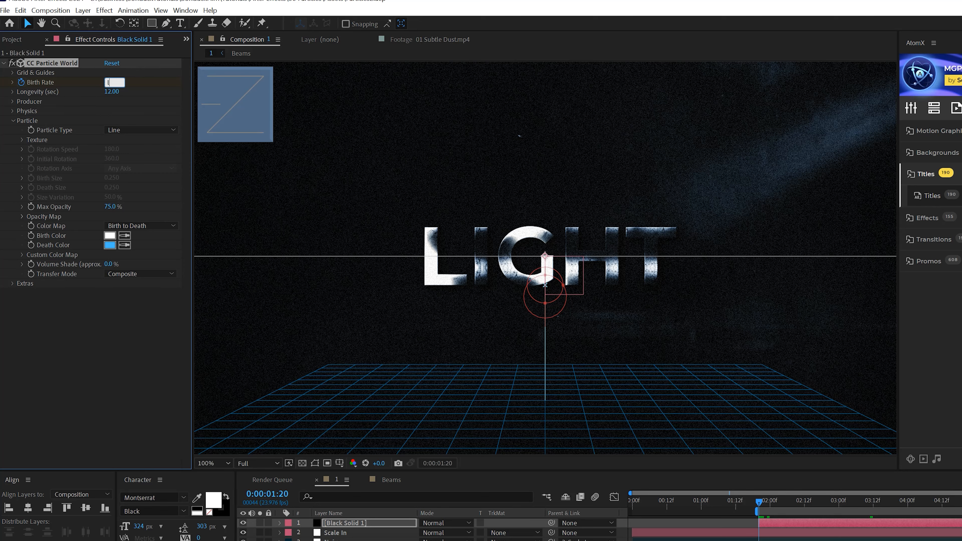
- Set Birth Rate to 0.4 and add a Glow effect to the spark particles
text(0.4)
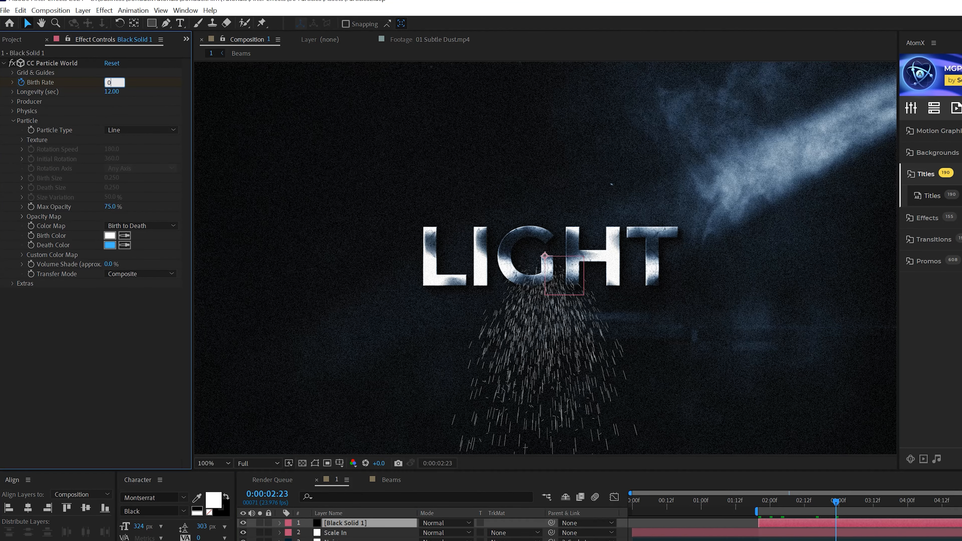
click(104, 10)
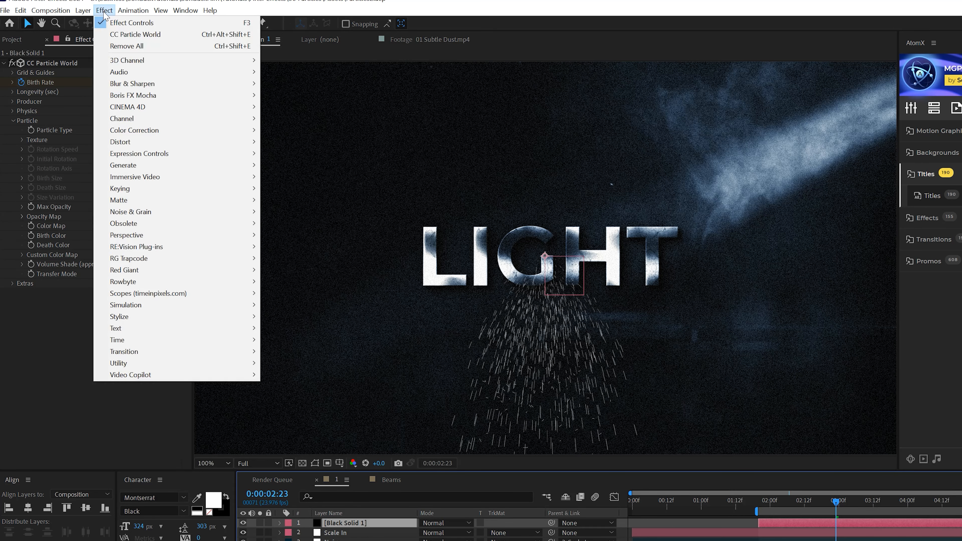
mouse_move(120, 317)
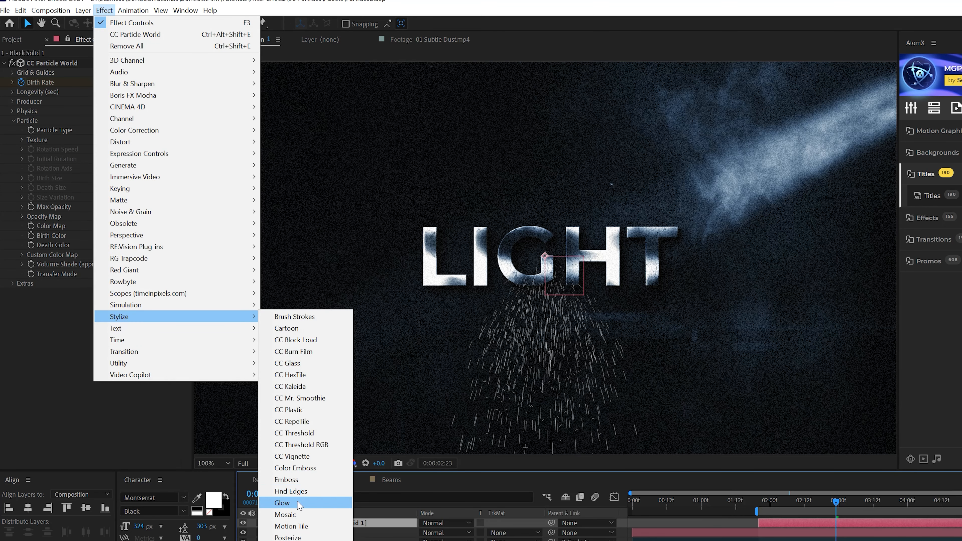
click(282, 503)
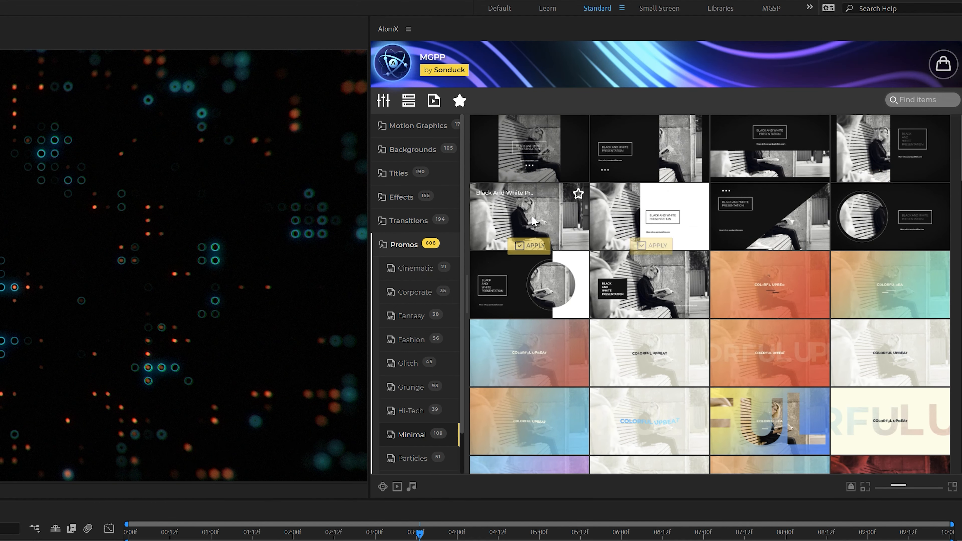
- Apply the Title 61 template from the AtomX Titles collection
click(399, 172)
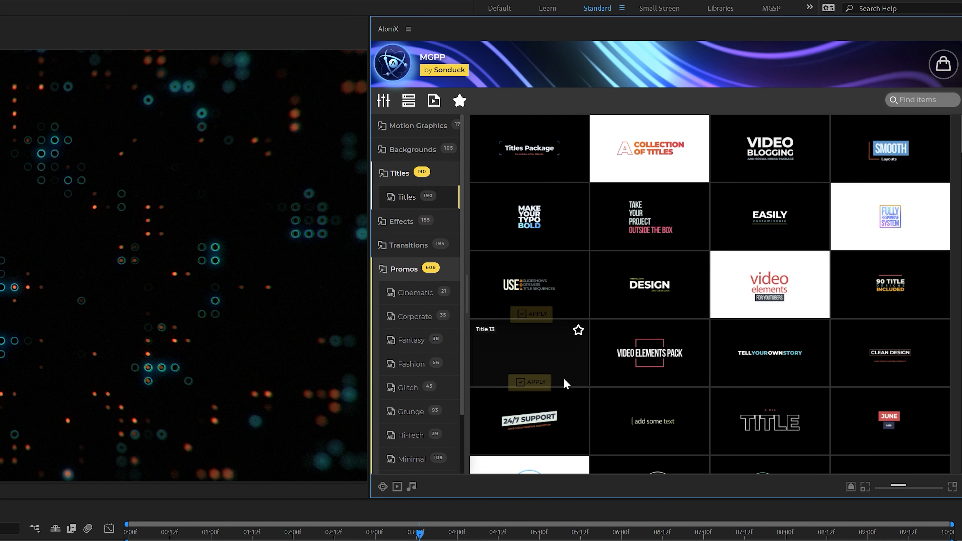
scroll(down, 3)
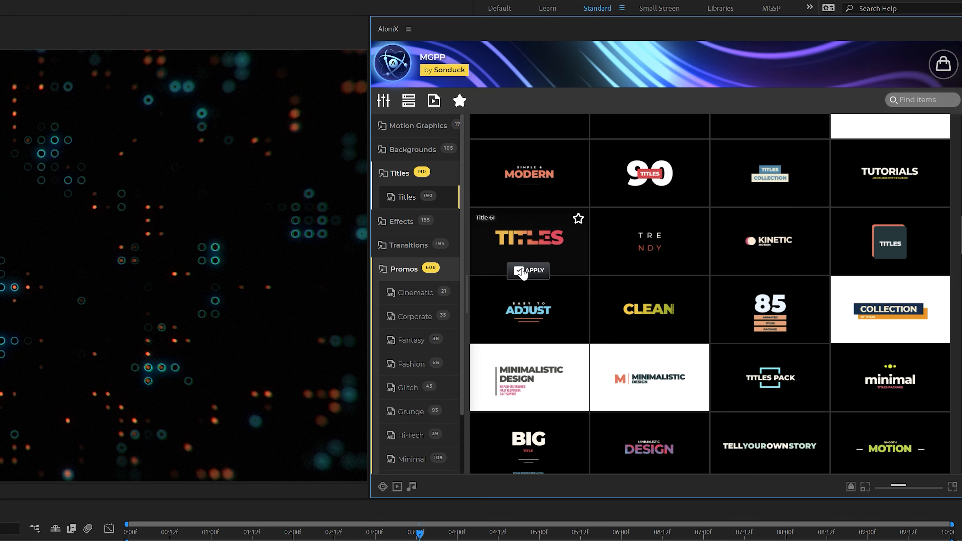
click(528, 270)
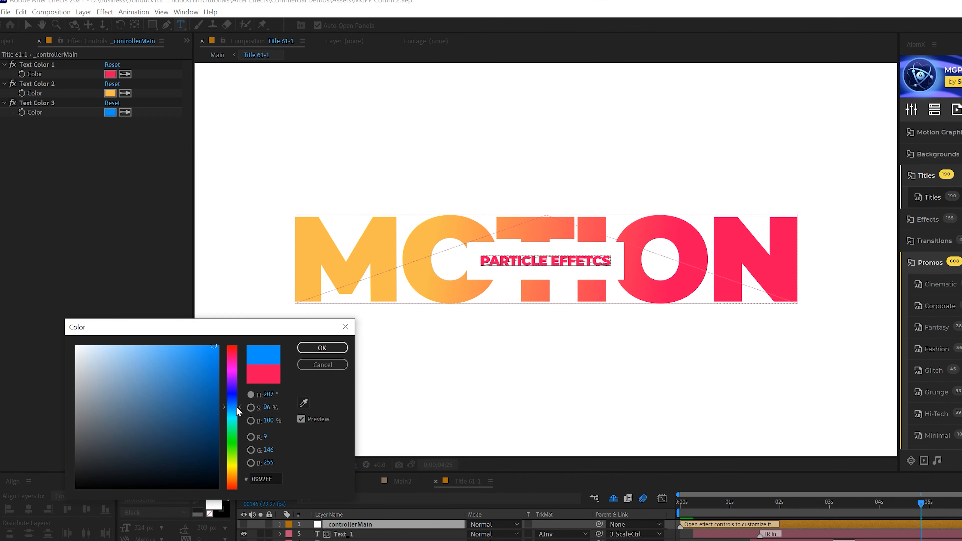
- Pick a new Text Color for the MOTION title in the _controllerMain effect controls
click(322, 347)
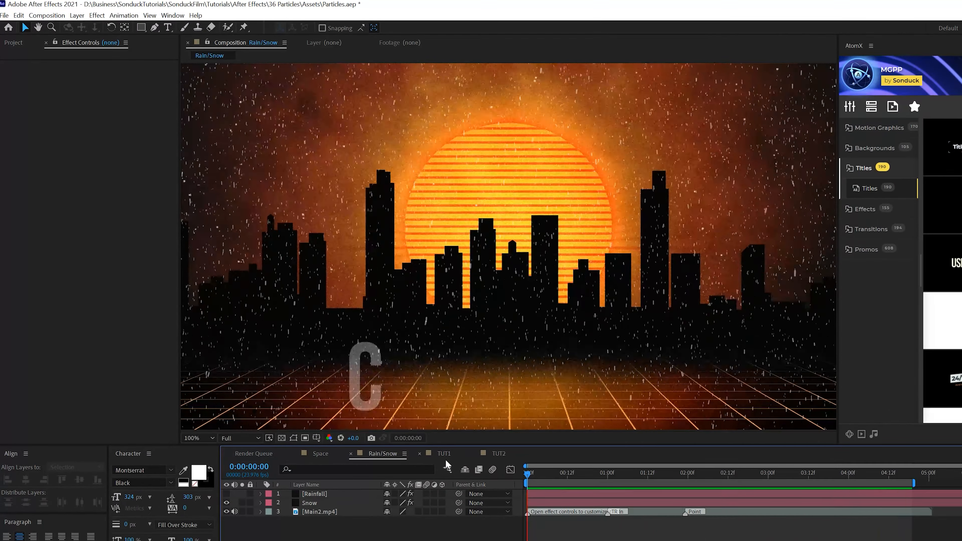
- Add White Solid 5 with CC Snowfall to the TUT2 city comp, Composite With Origin toggled off
click(498, 454)
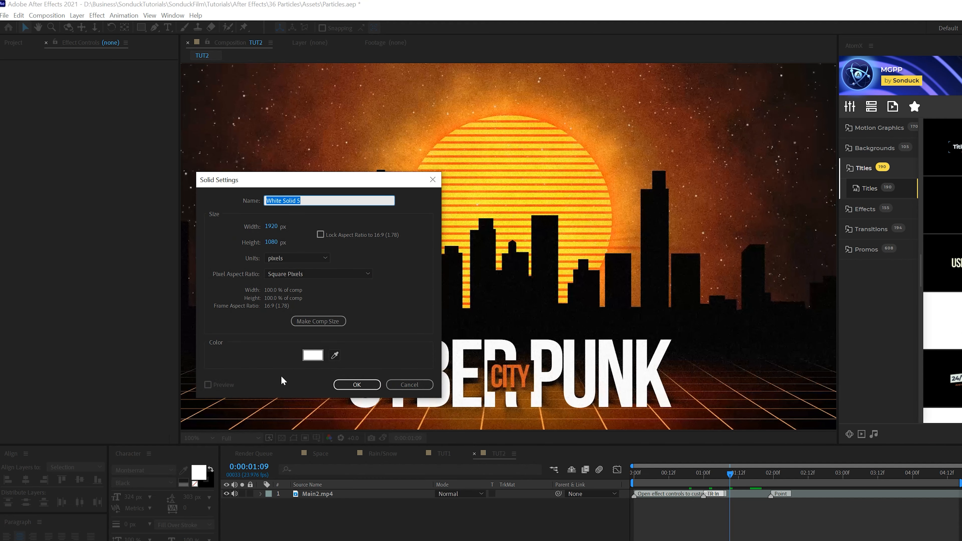
click(356, 384)
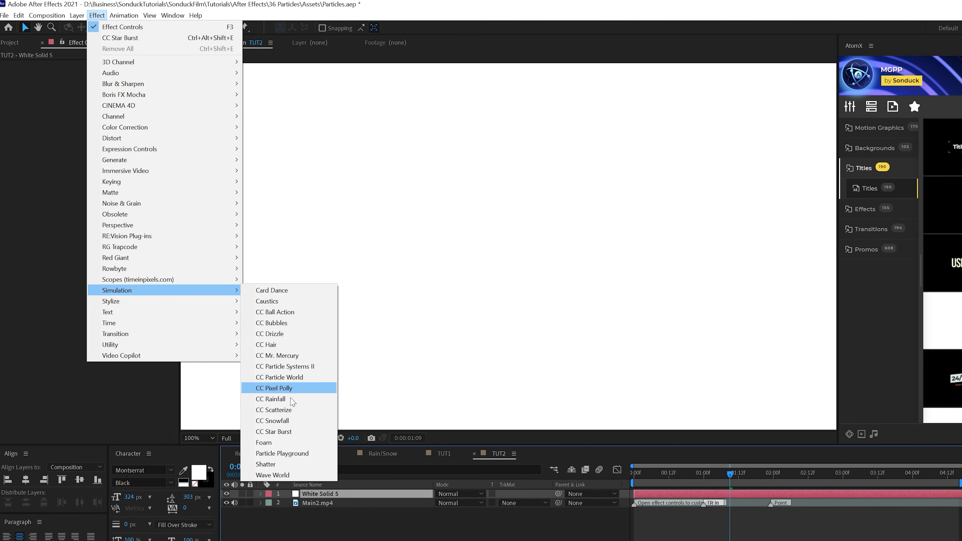
click(272, 421)
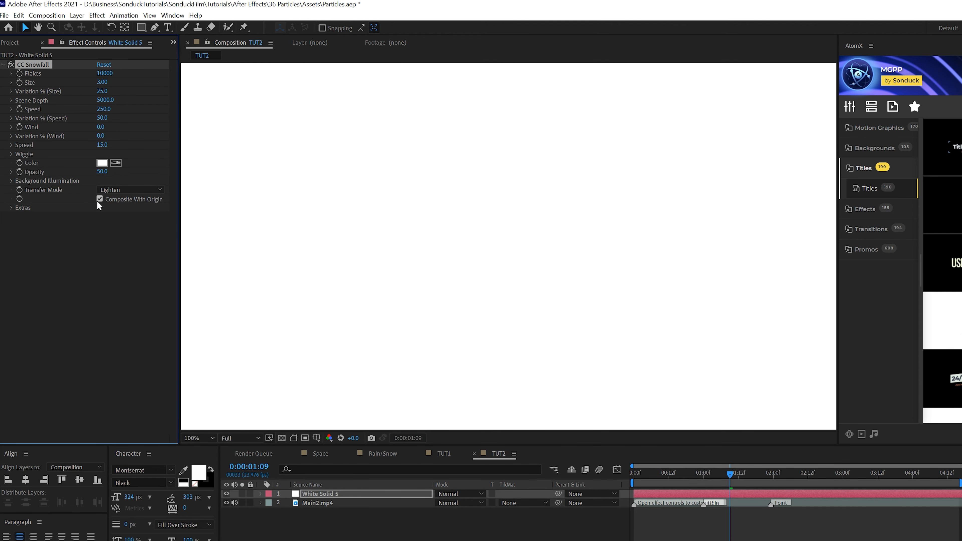
click(100, 199)
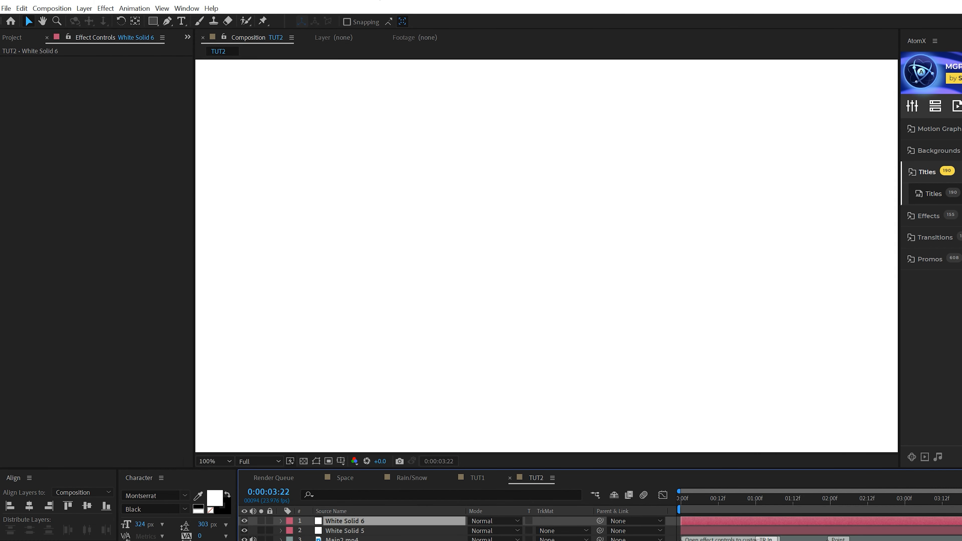
- Apply CC Rainfall from Effect > Simulation to White Solid 6
click(105, 8)
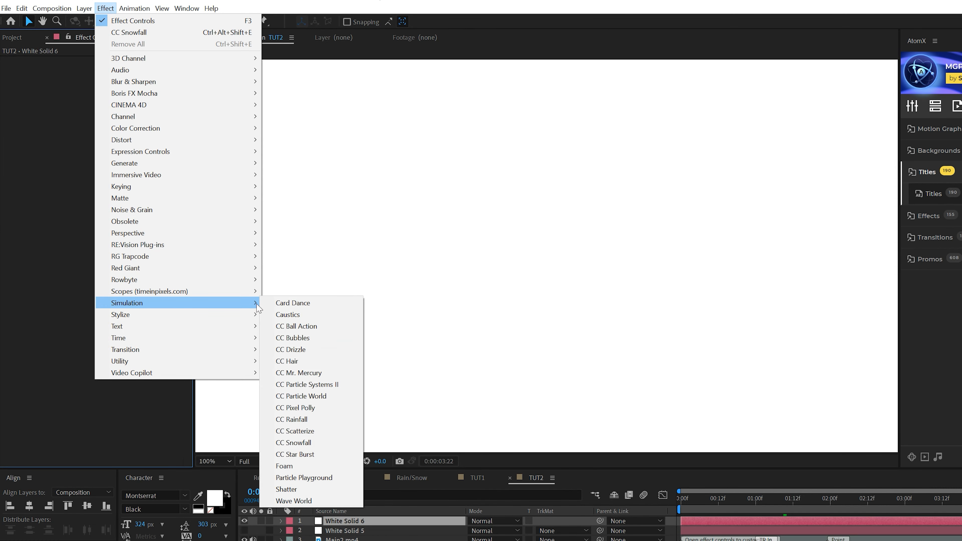
mouse_move(301, 408)
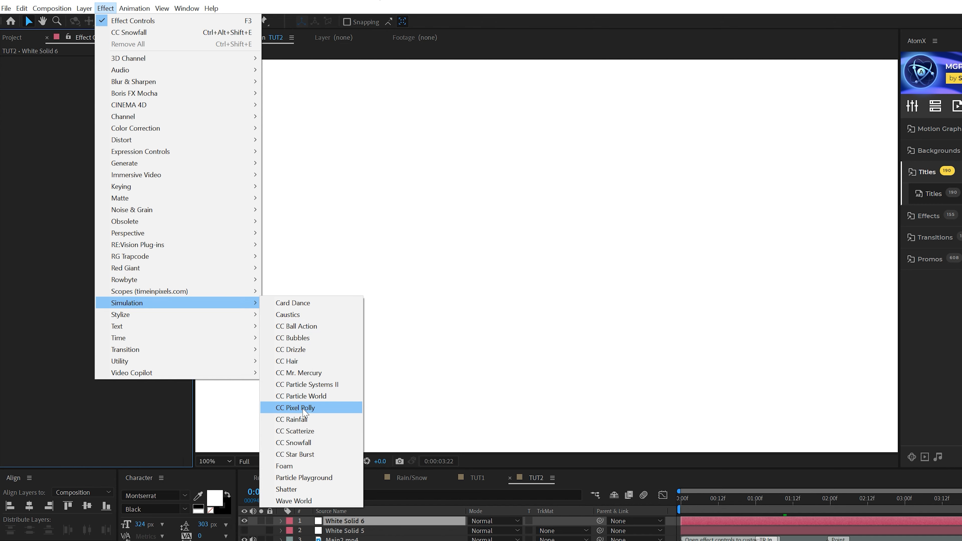
mouse_move(294, 419)
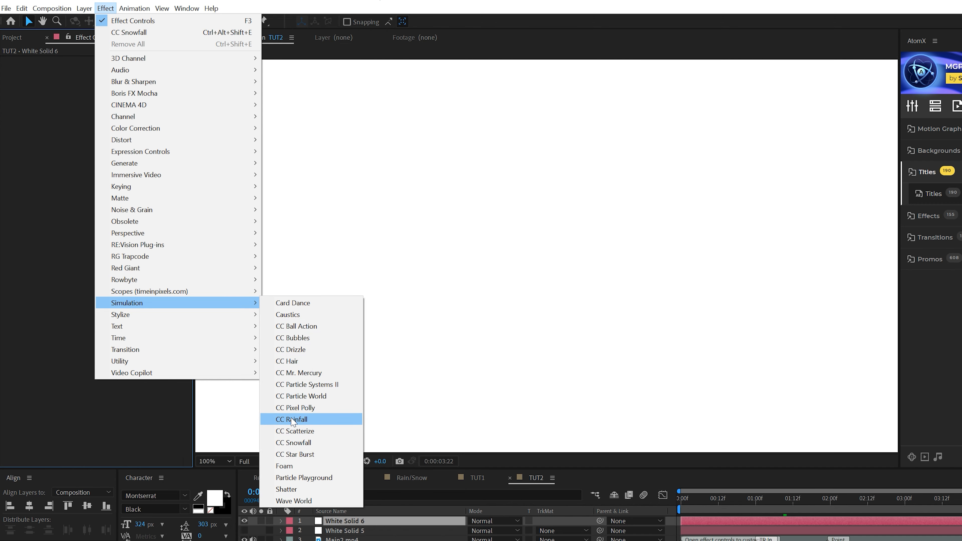
click(292, 419)
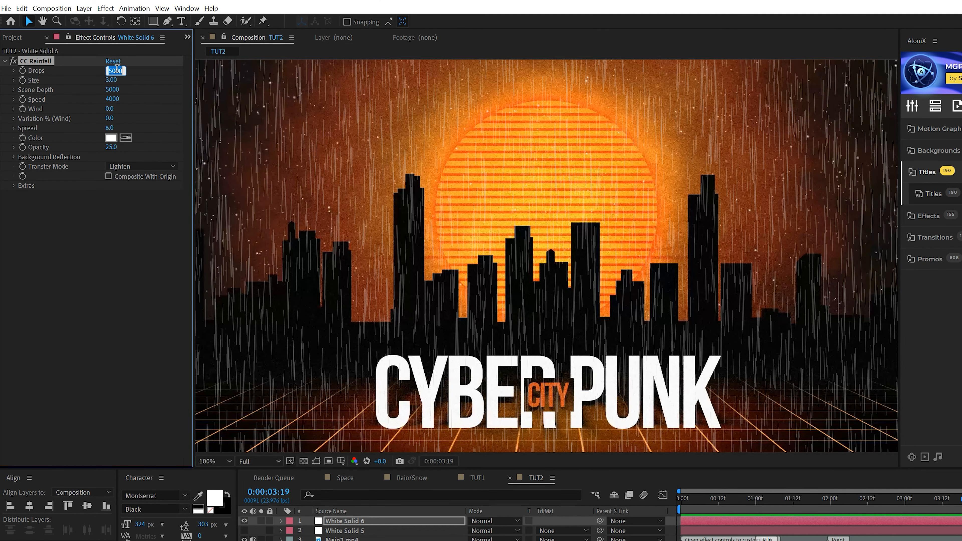
- Set CC Rainfall Drops to 1500, Size 4 and scrub Wind to about 1830
text(1500)
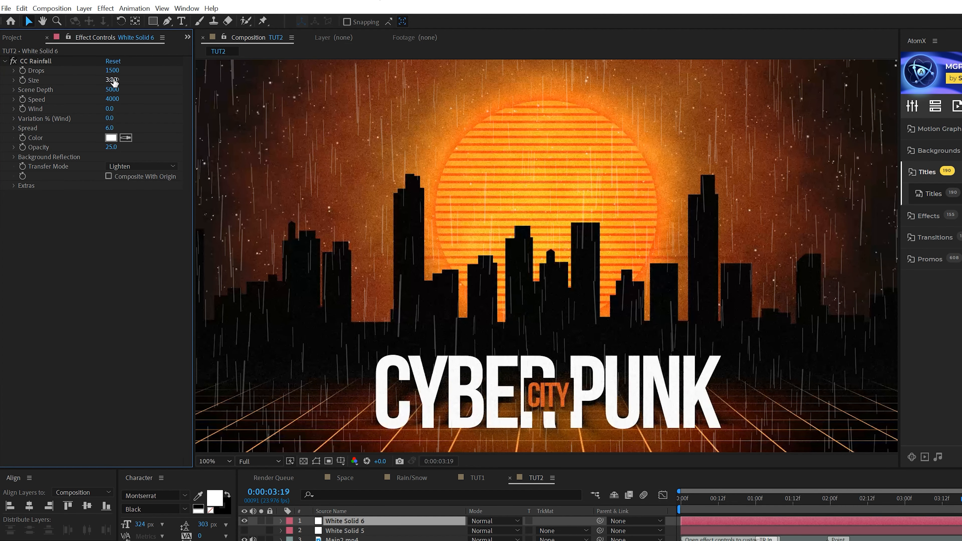
click(112, 80)
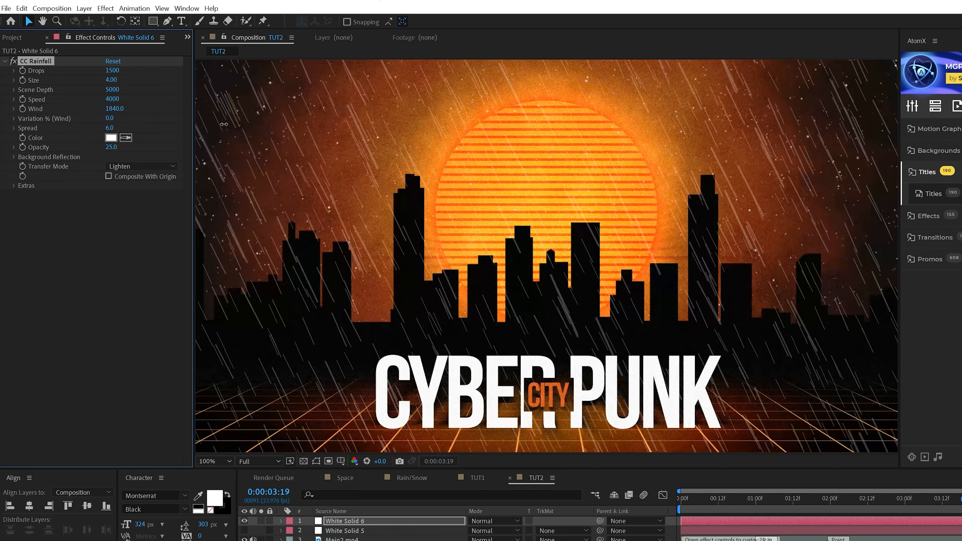
drag(115, 109, 110, 118)
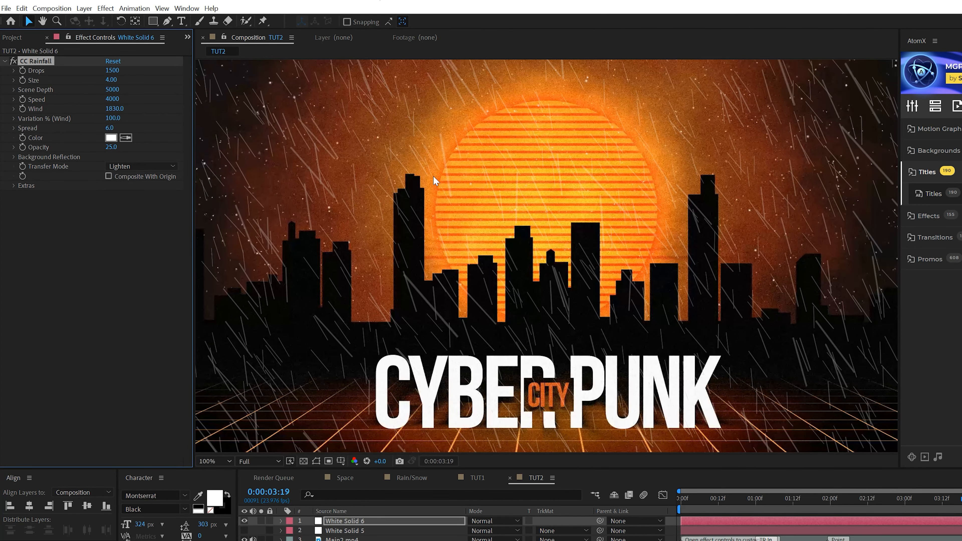
mouse_move(465, 188)
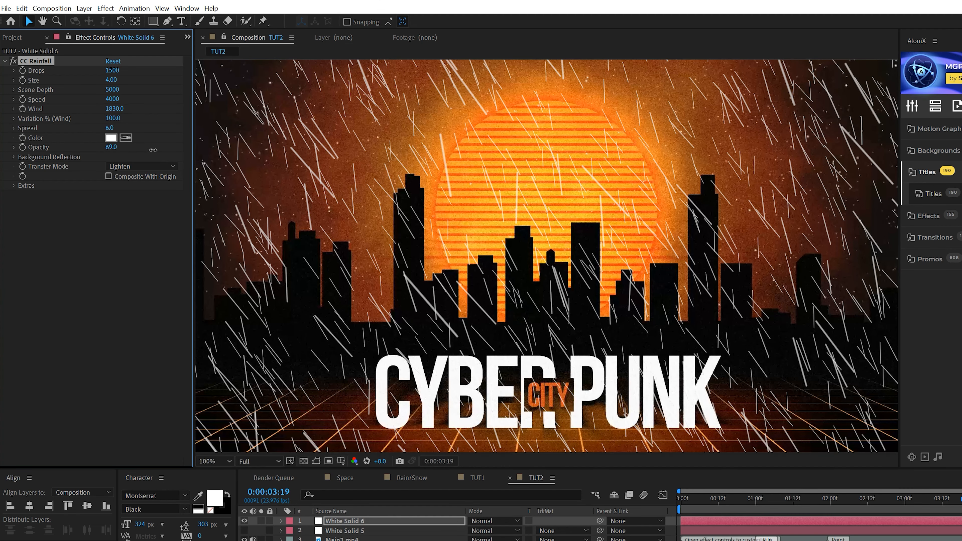
mouse_move(454, 177)
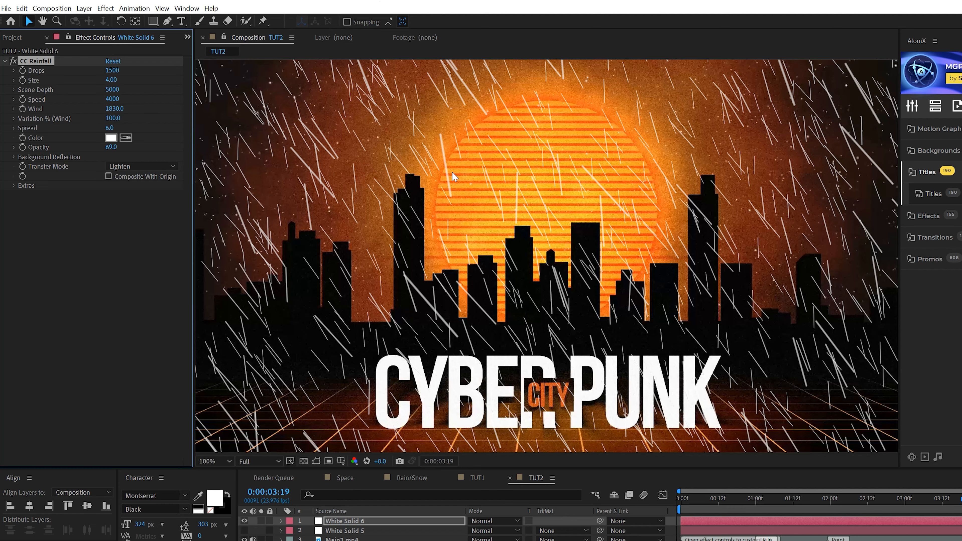